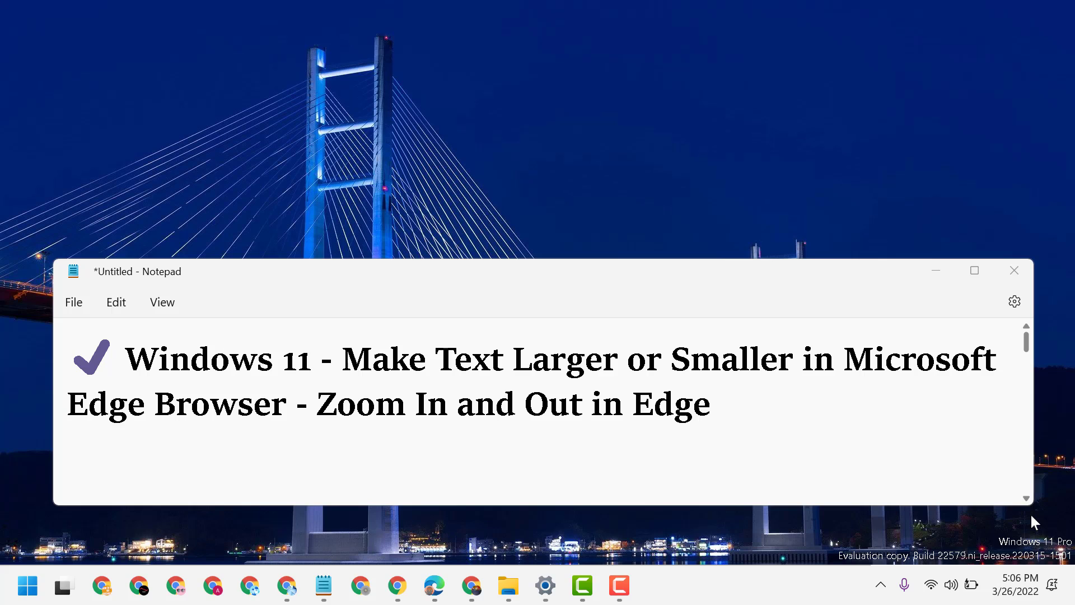
{"action": "mouse_move", "coordinate": [317, 452]}
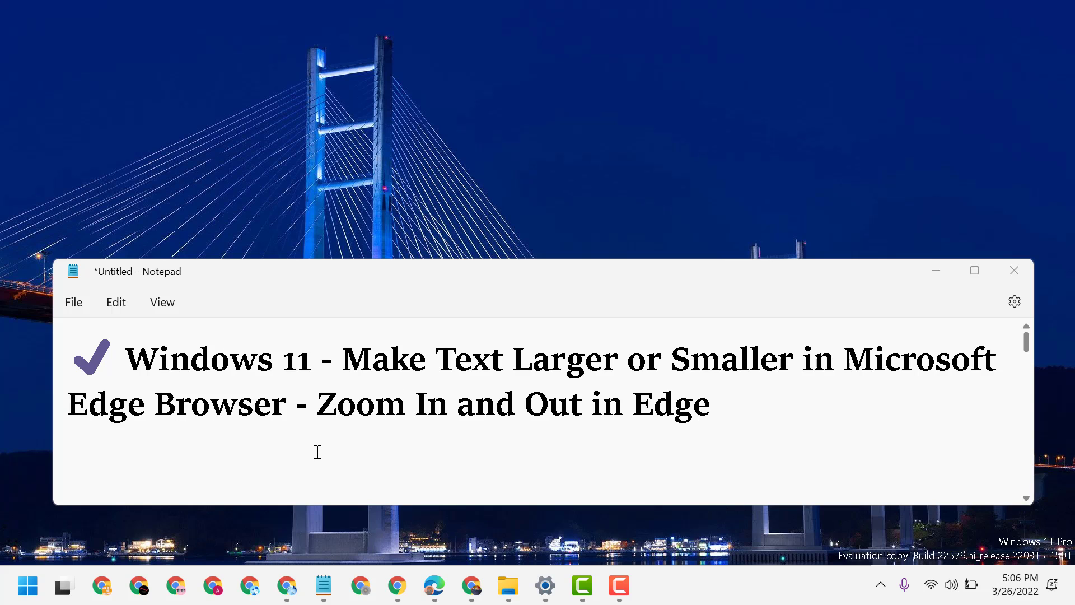
{"action": "mouse_move", "coordinate": [924, 261]}
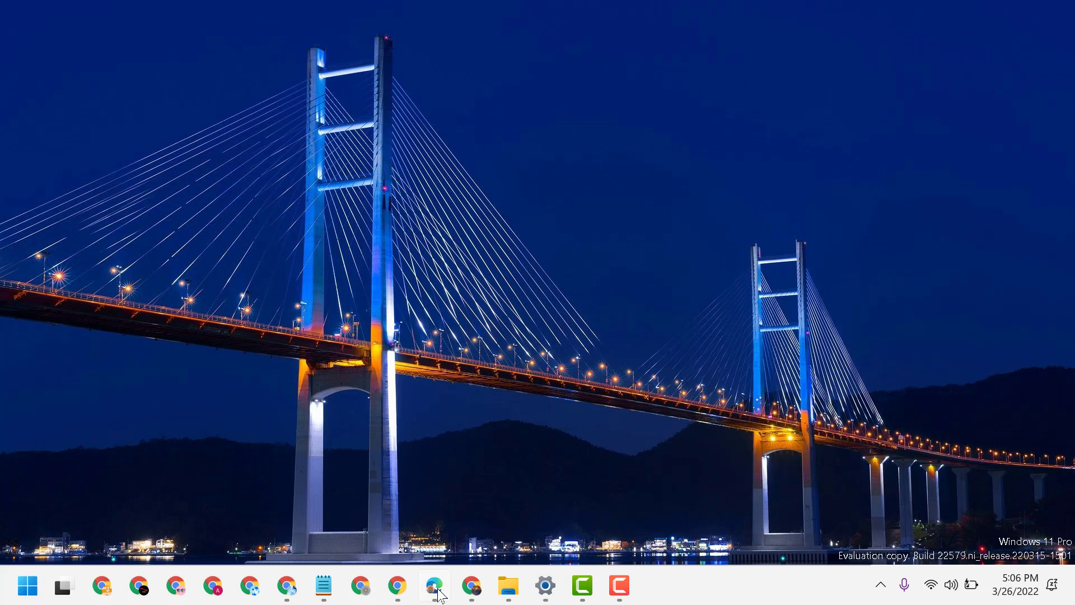
Step: Bring the Edge window with the Wikipedia home page forward and scroll to its top
{"action": "left_click", "coordinate": [432, 586]}
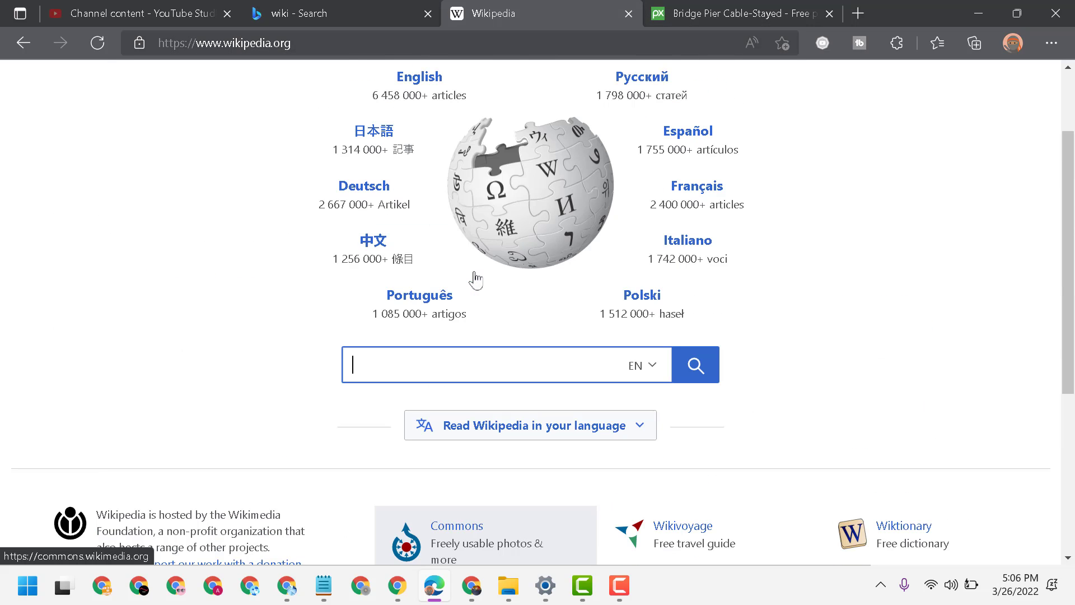
{"action": "scroll", "scroll_direction": "down", "scroll_amount": 3}
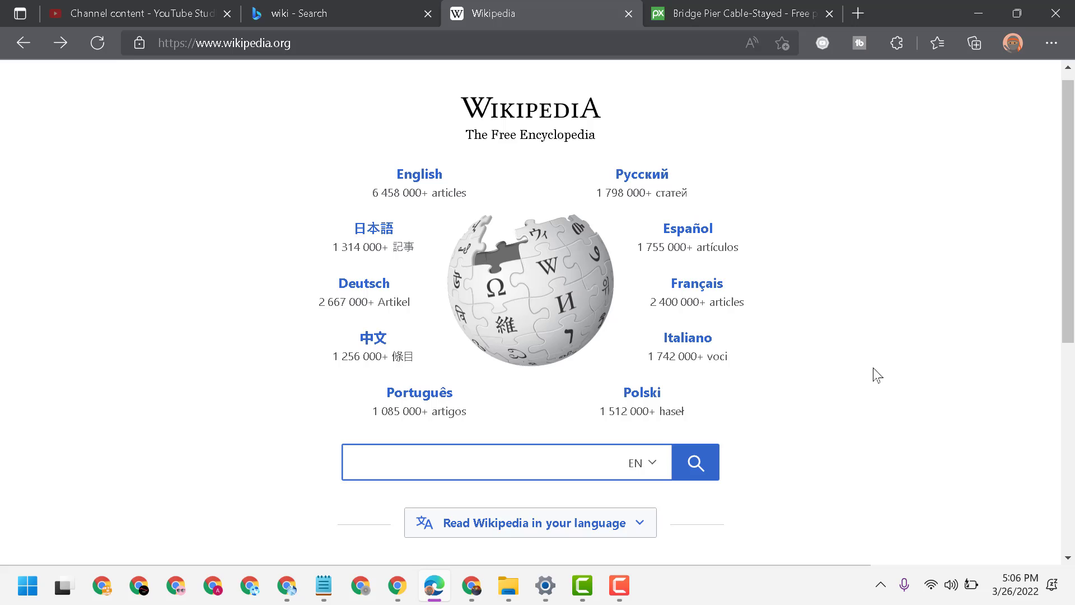
Step: Zoom the Wikipedia page out and back in to 100%, then down to 25%
{"action": "left_click", "coordinate": [750, 43]}
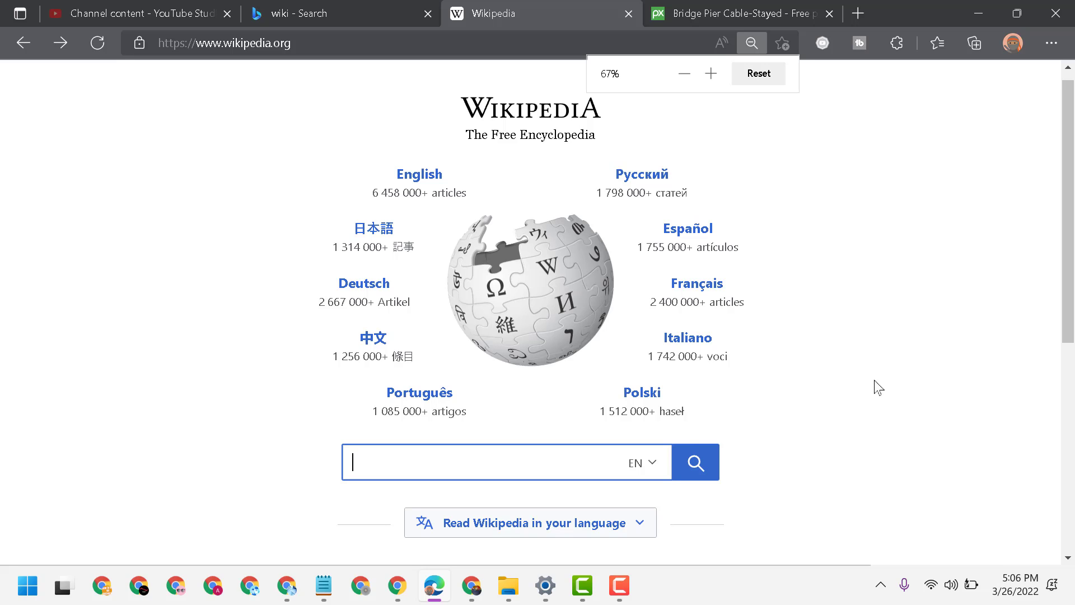
{"action": "left_click", "coordinate": [710, 74]}
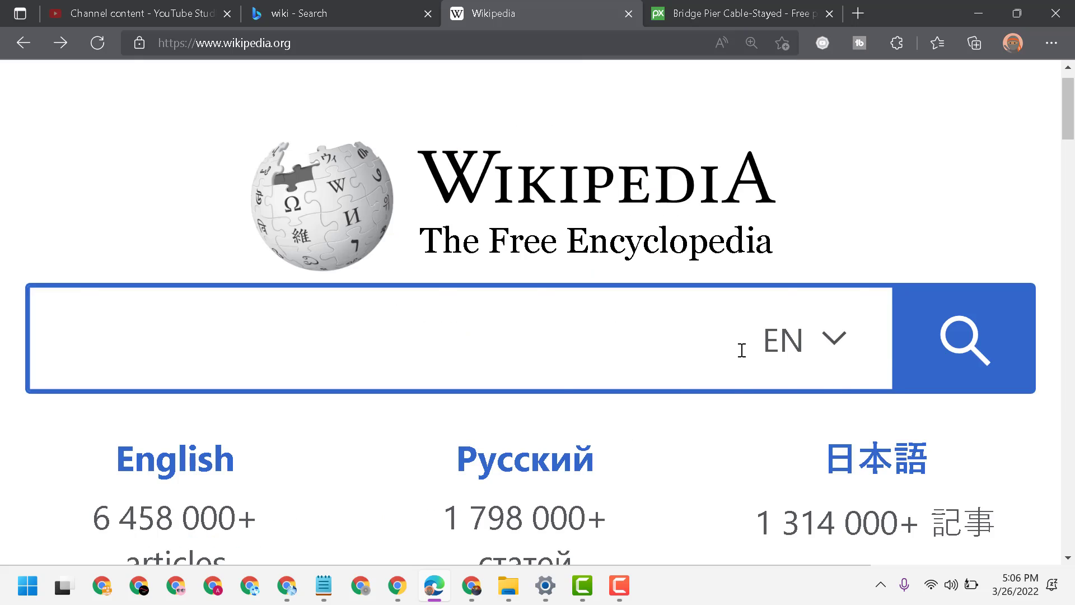
{"action": "left_click", "coordinate": [752, 43]}
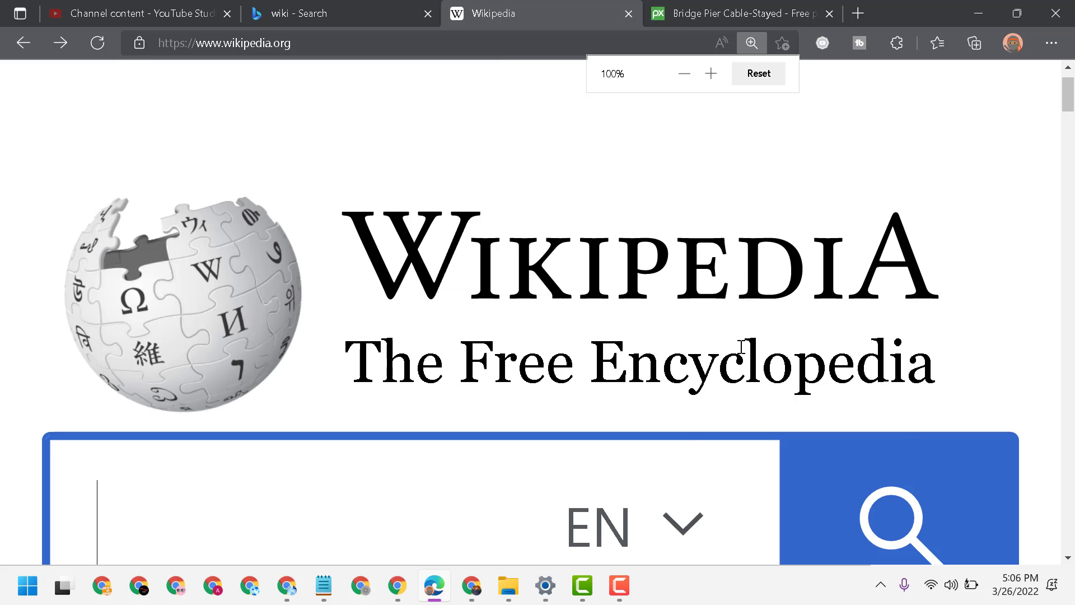
{"action": "left_click", "coordinate": [683, 74]}
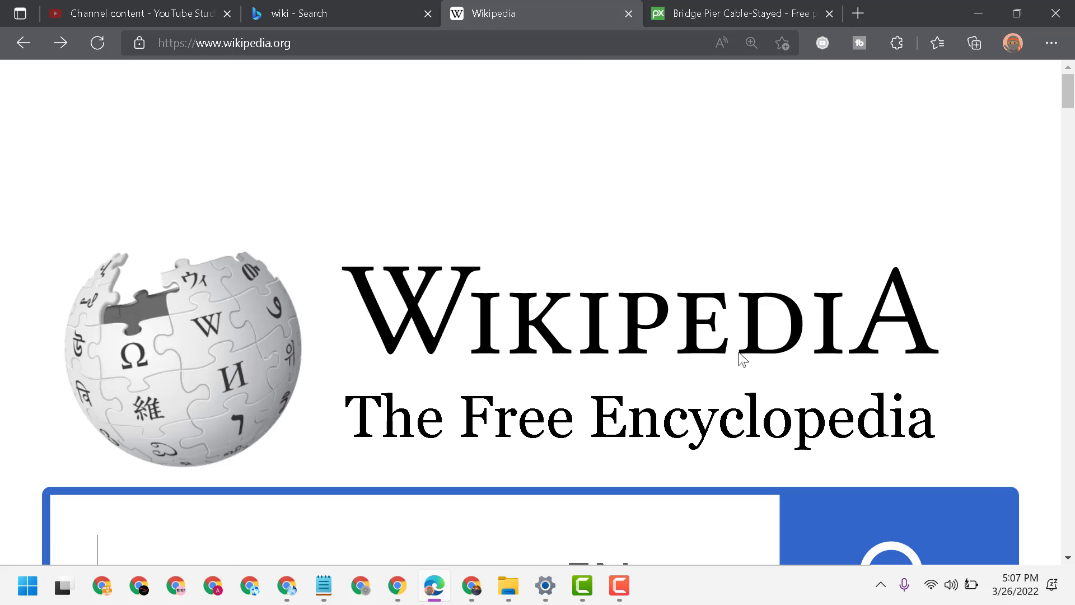
{"action": "left_click", "coordinate": [751, 42]}
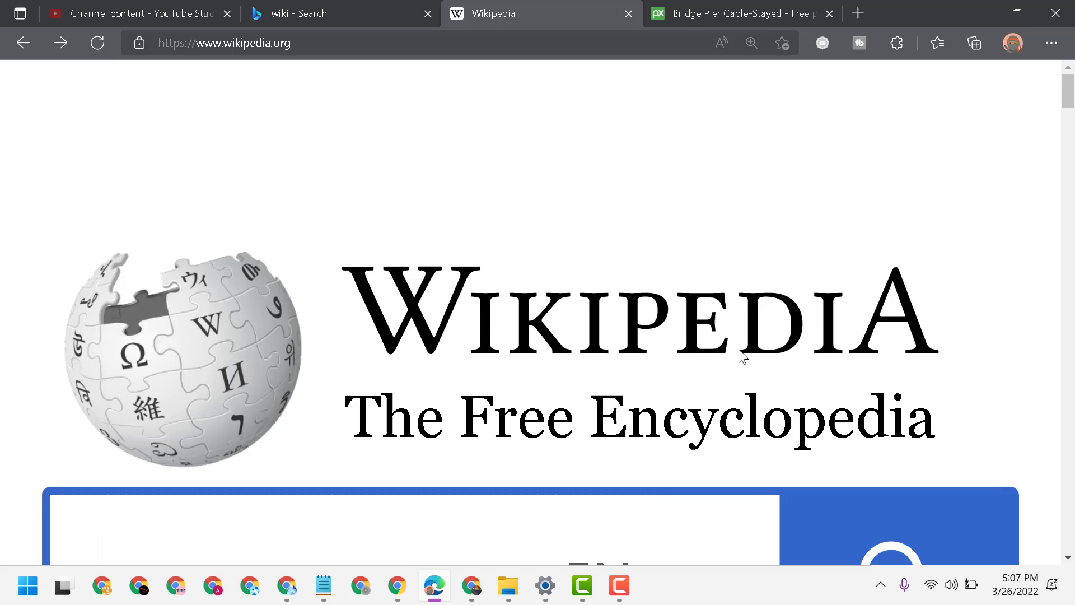
{"action": "left_click", "coordinate": [750, 43]}
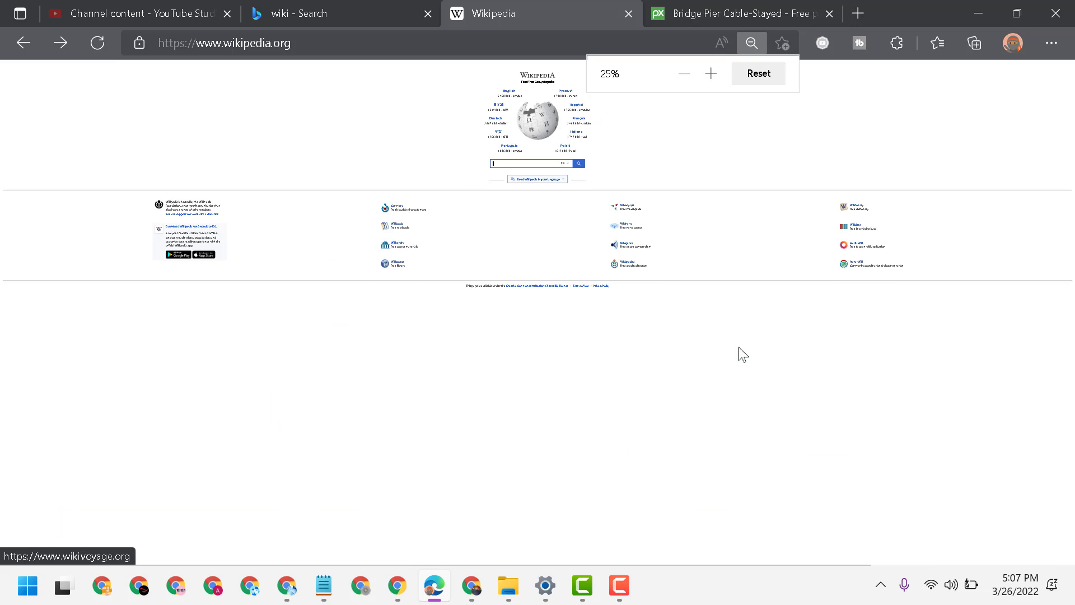
Step: Zoom the page between 400%, 25%, 67% and 500%, ending at a moderate size
{"action": "left_click", "coordinate": [710, 74]}
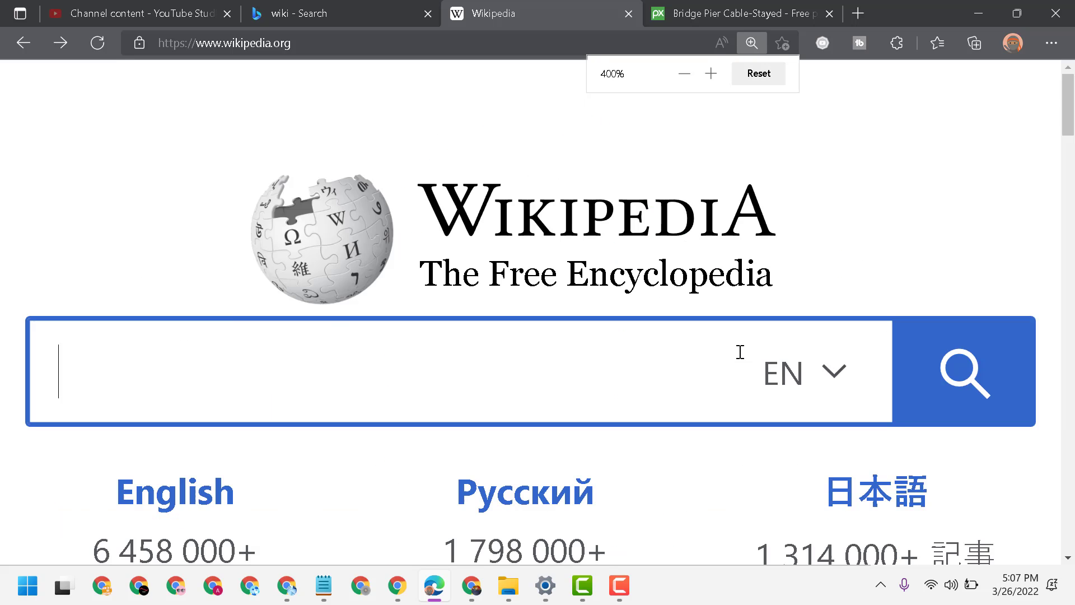
{"action": "left_click", "coordinate": [711, 74]}
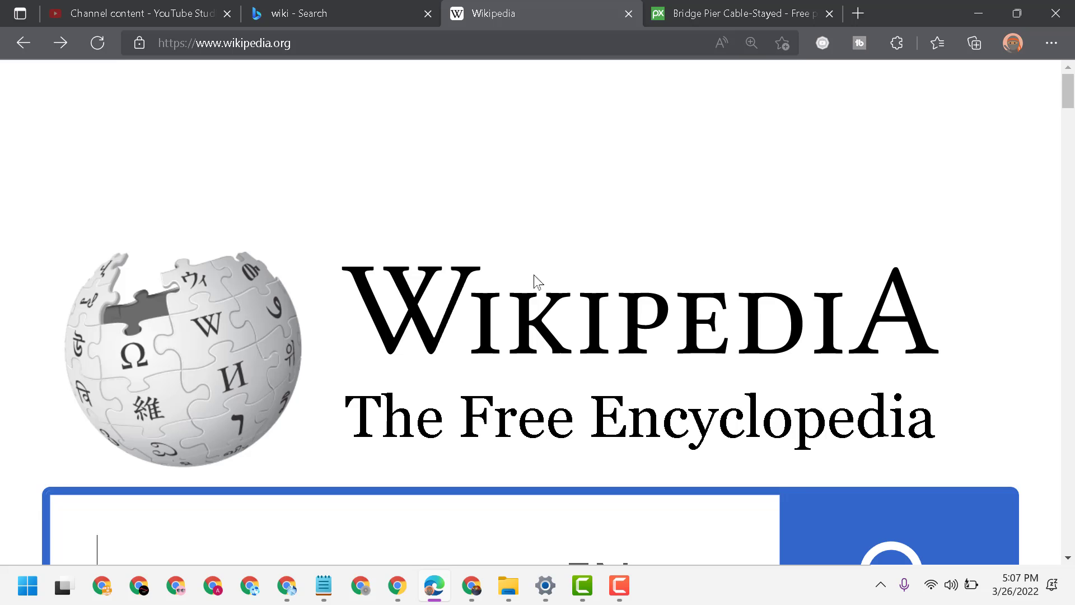
{"action": "mouse_move", "coordinate": [563, 182]}
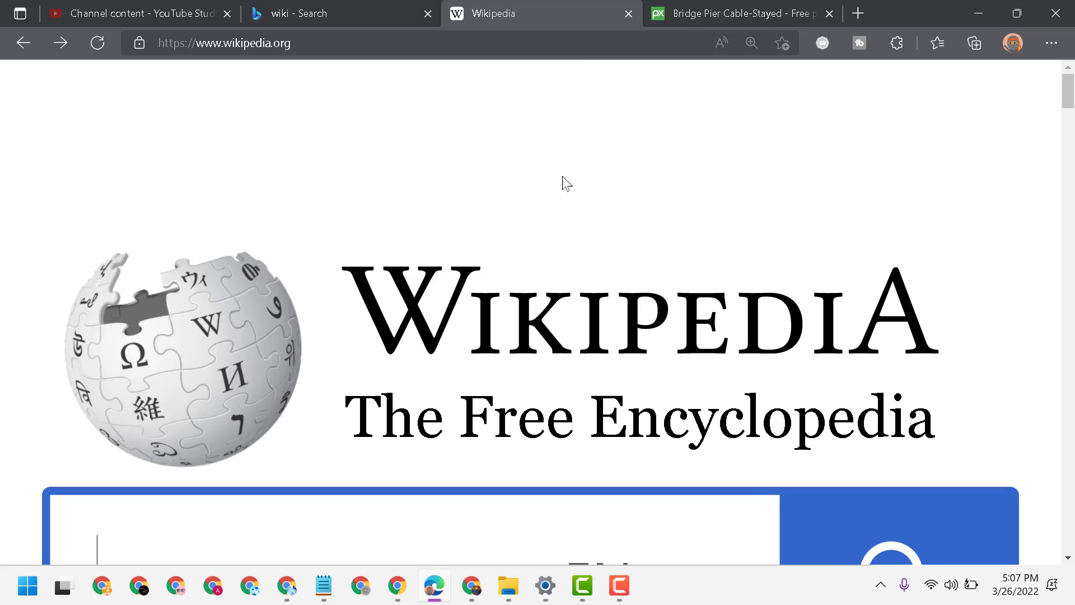
{"action": "left_click", "coordinate": [750, 43]}
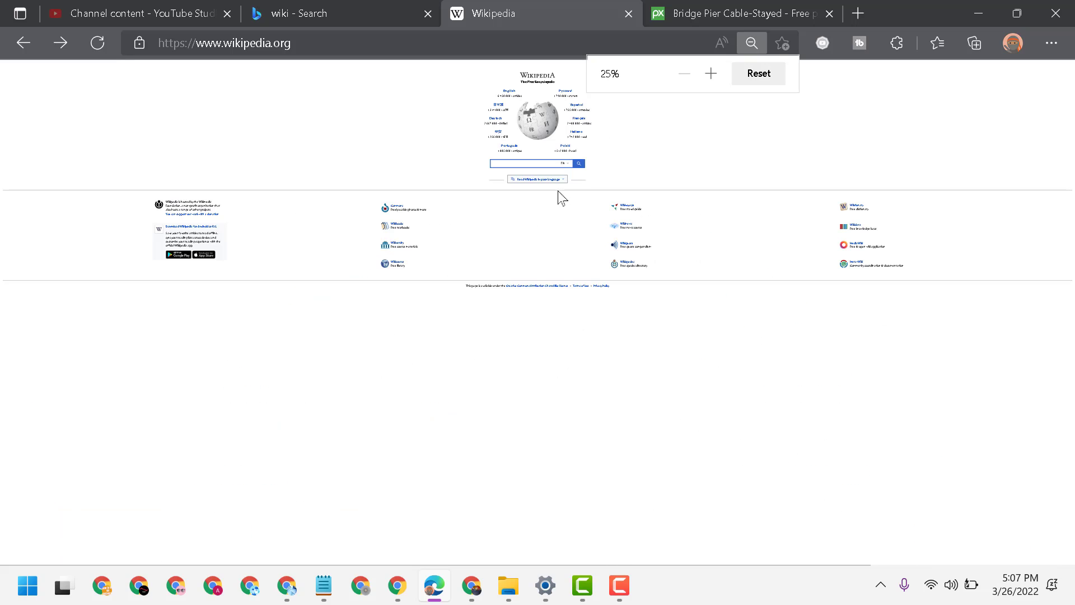
{"action": "left_click", "coordinate": [710, 73]}
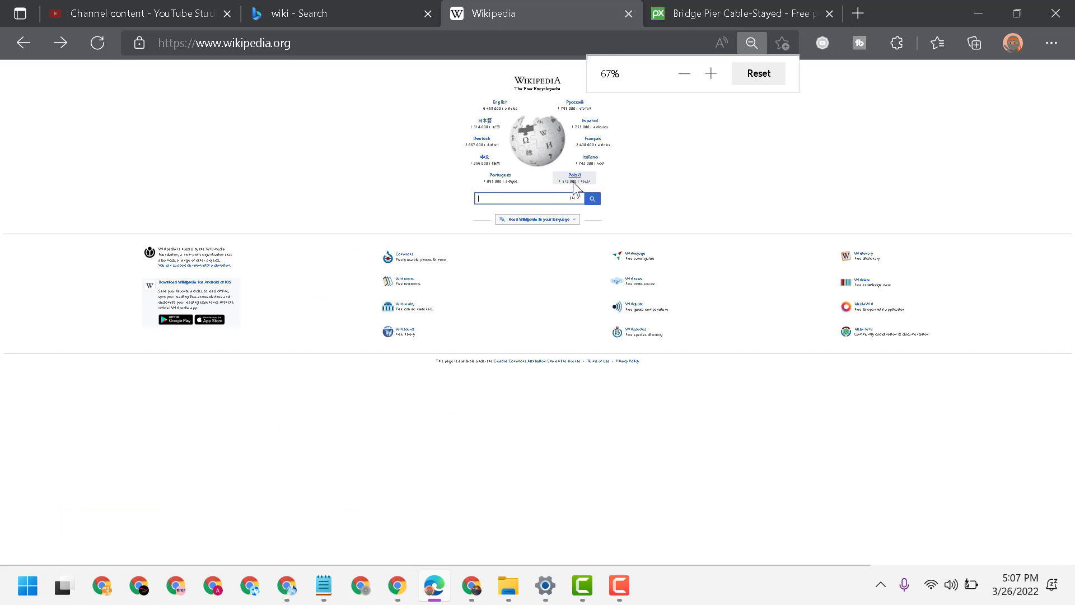
{"action": "left_click", "coordinate": [710, 74]}
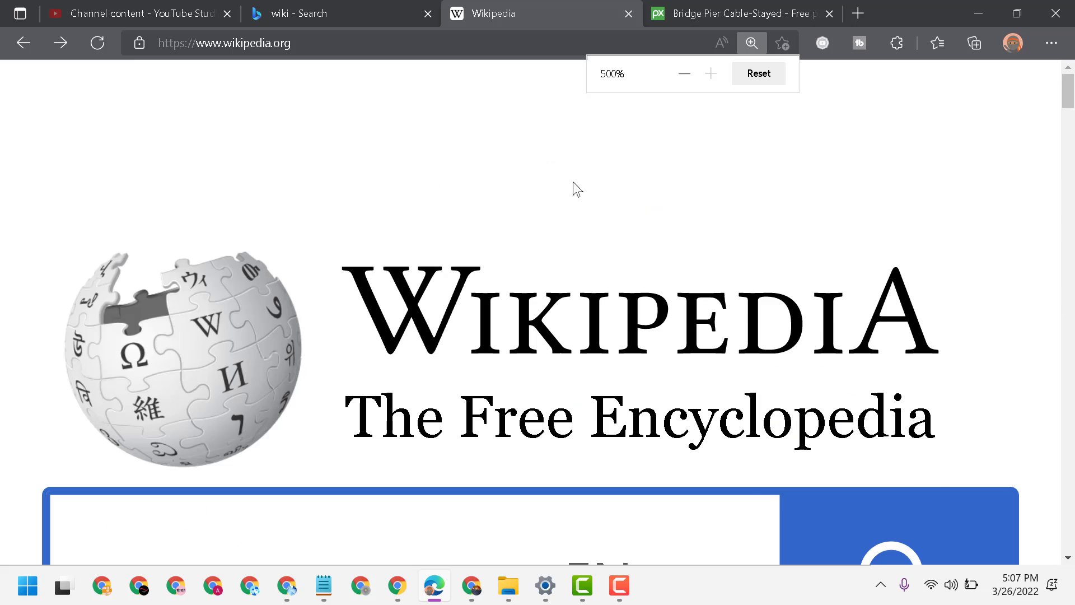
{"action": "left_click", "coordinate": [758, 74]}
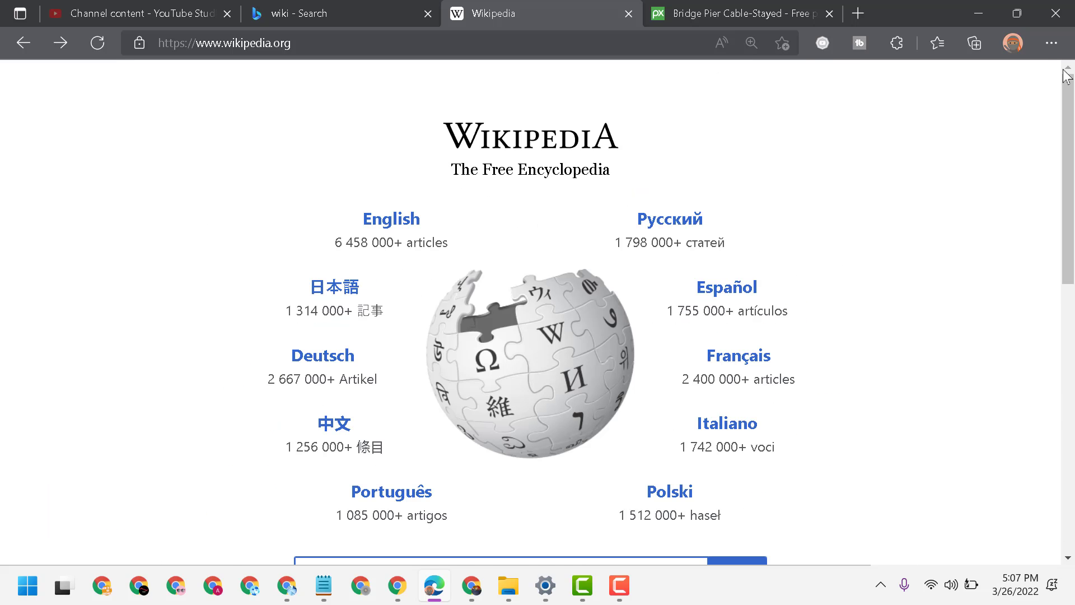
Step: Use the Settings and more Zoom buttons to step the page down to 25% and up to 500%
{"action": "left_click", "coordinate": [1052, 42]}
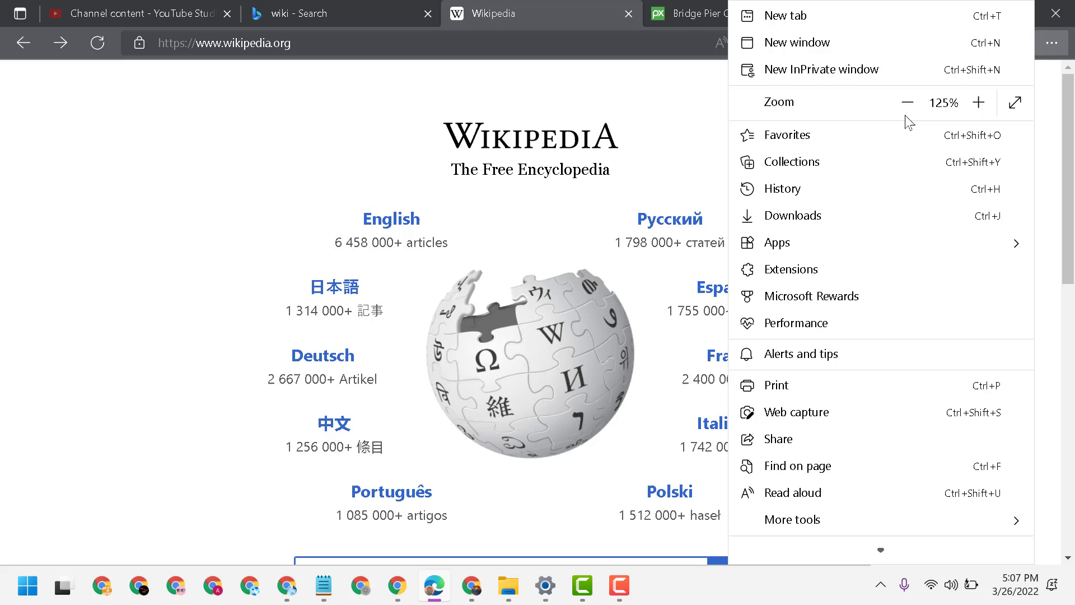
{"action": "left_click", "coordinate": [907, 102]}
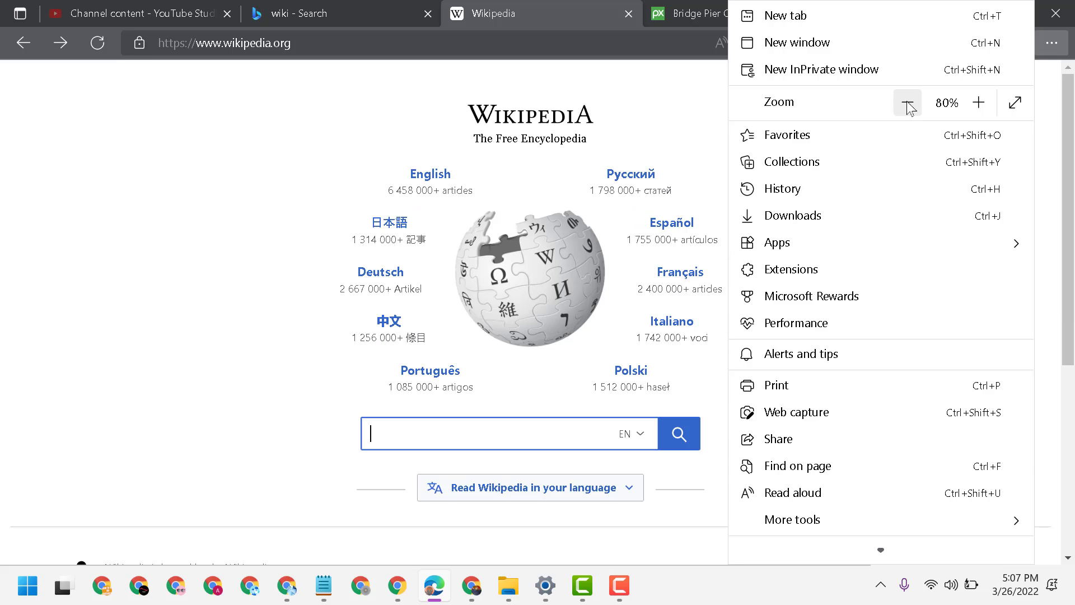
{"action": "left_click", "coordinate": [907, 102]}
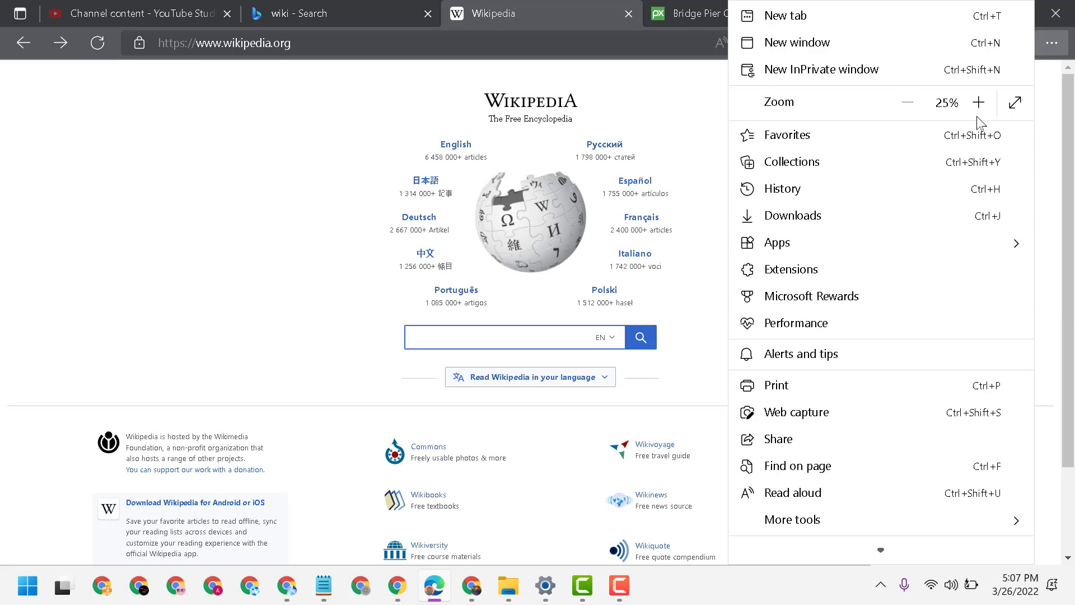
{"action": "left_click", "coordinate": [979, 101]}
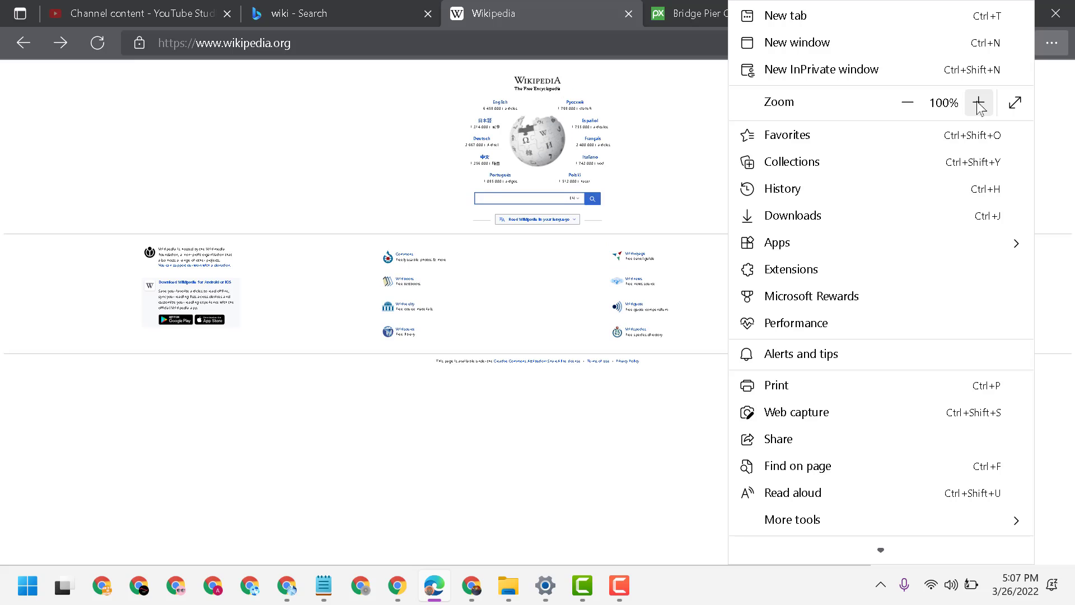
{"action": "left_click", "coordinate": [978, 102]}
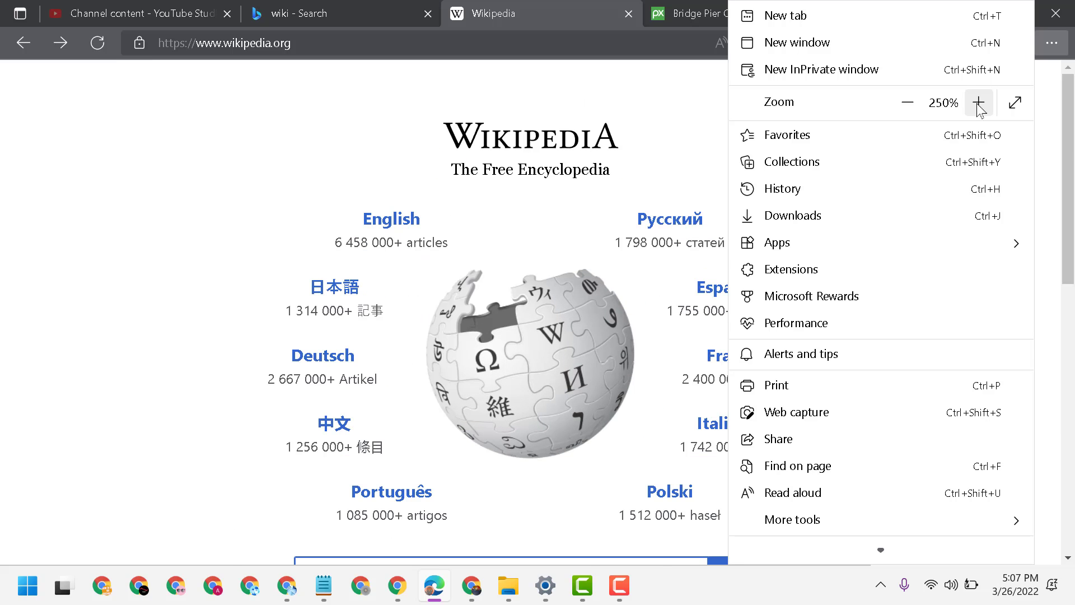
{"action": "left_click", "coordinate": [979, 102]}
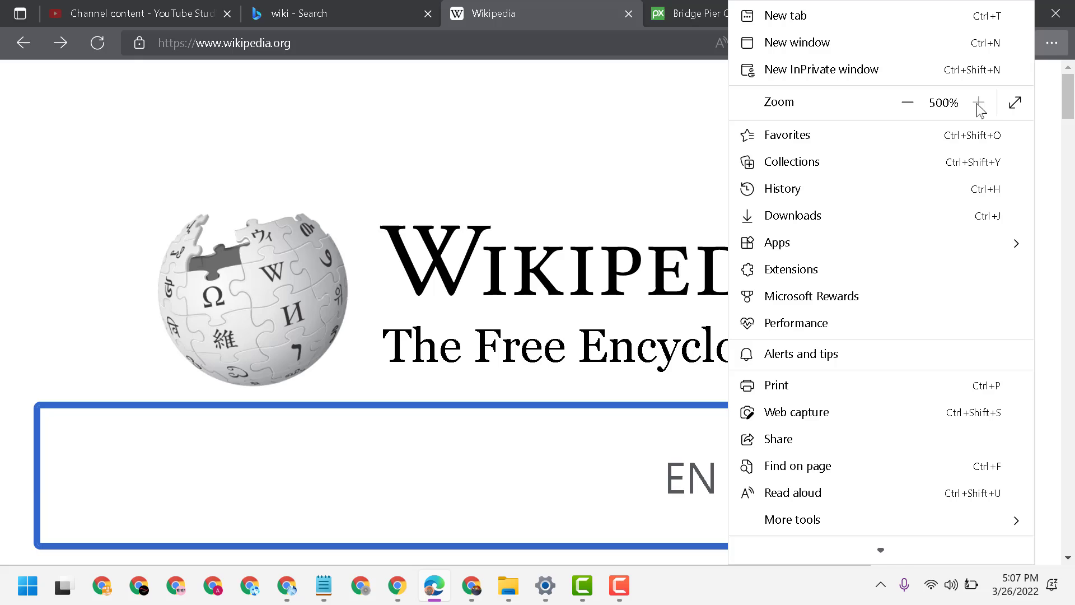
Step: Step the zoom back down to 175%, leave the menu and bring the Notepad note back on top
{"action": "left_click", "coordinate": [906, 102]}
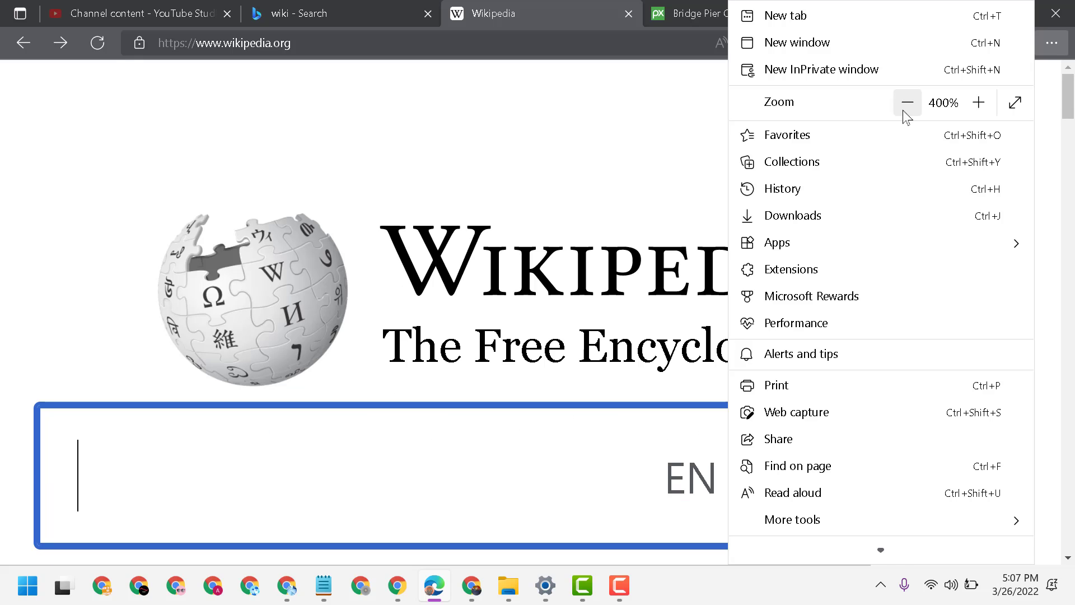
{"action": "left_click", "coordinate": [906, 102]}
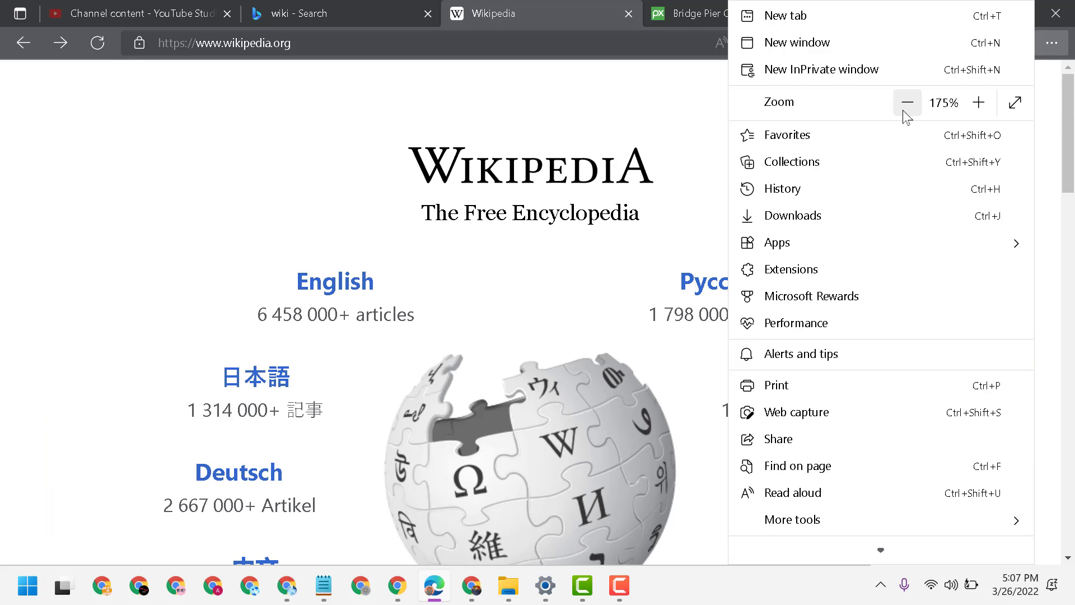
{"action": "left_click", "coordinate": [907, 102]}
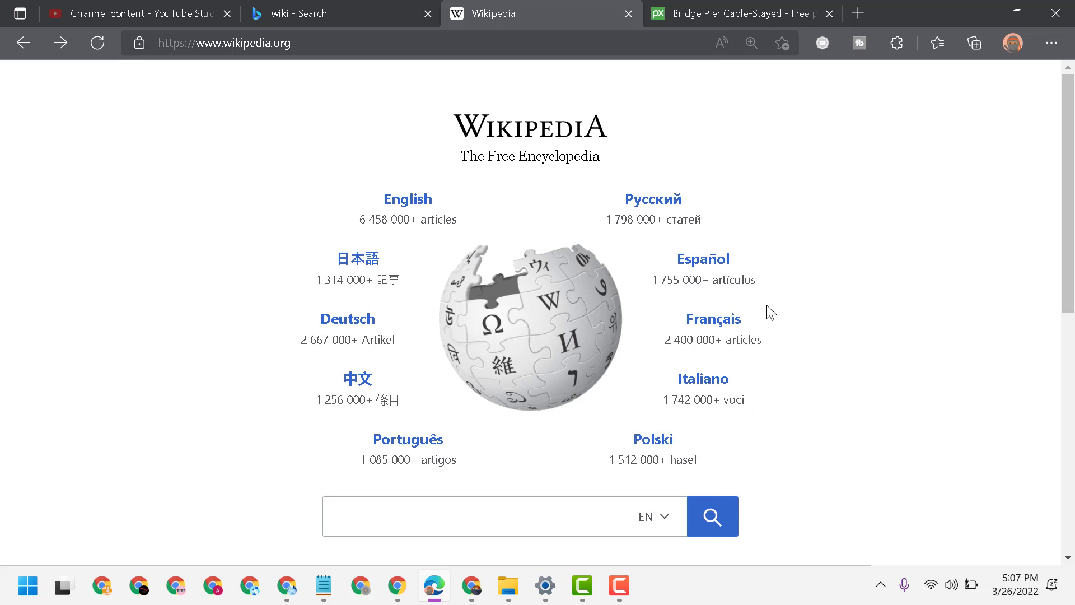
{"action": "left_click", "coordinate": [323, 585]}
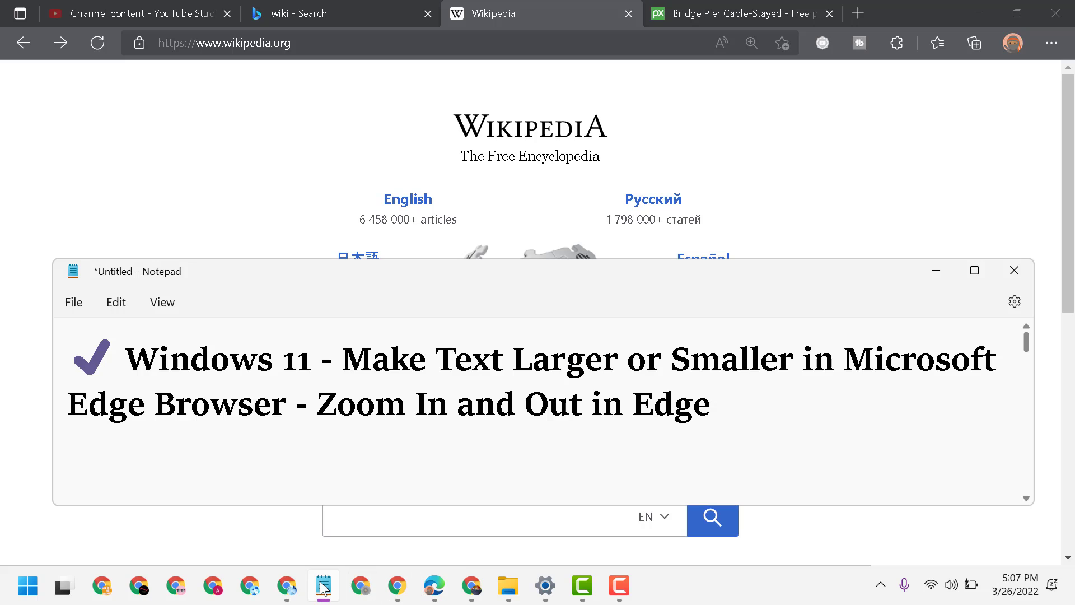